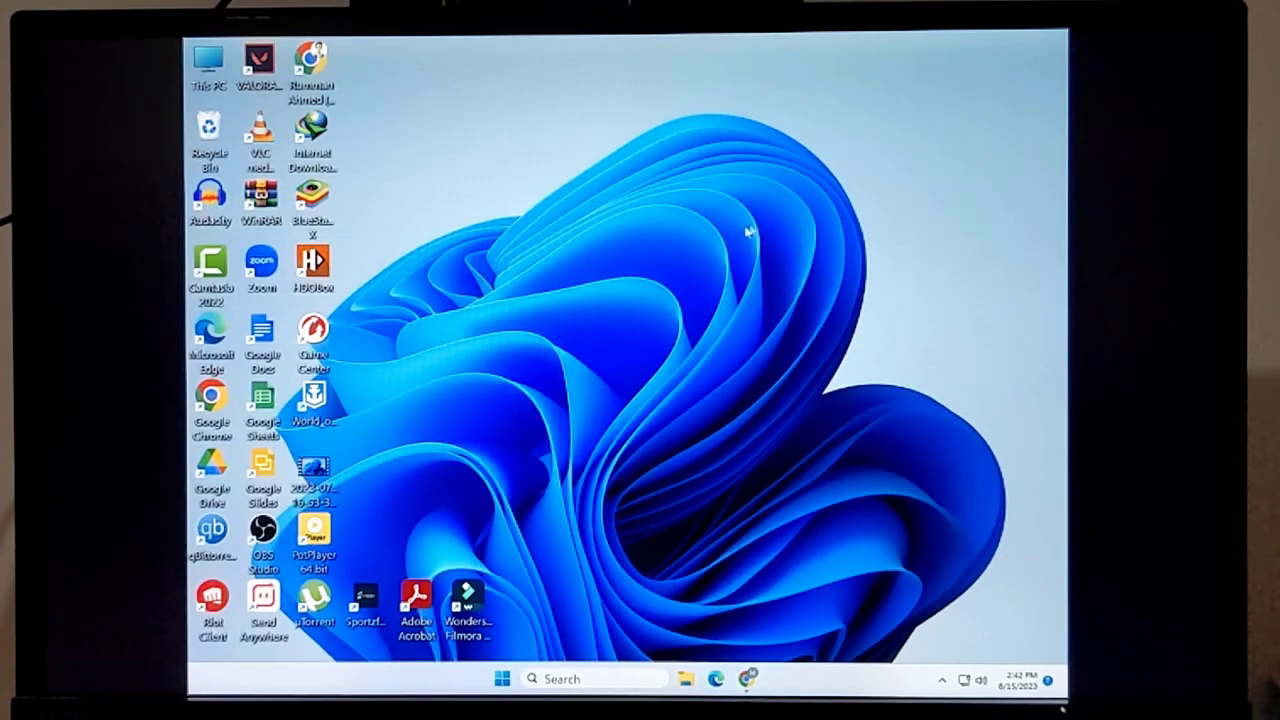
pyautogui.moveTo(1057, 123)
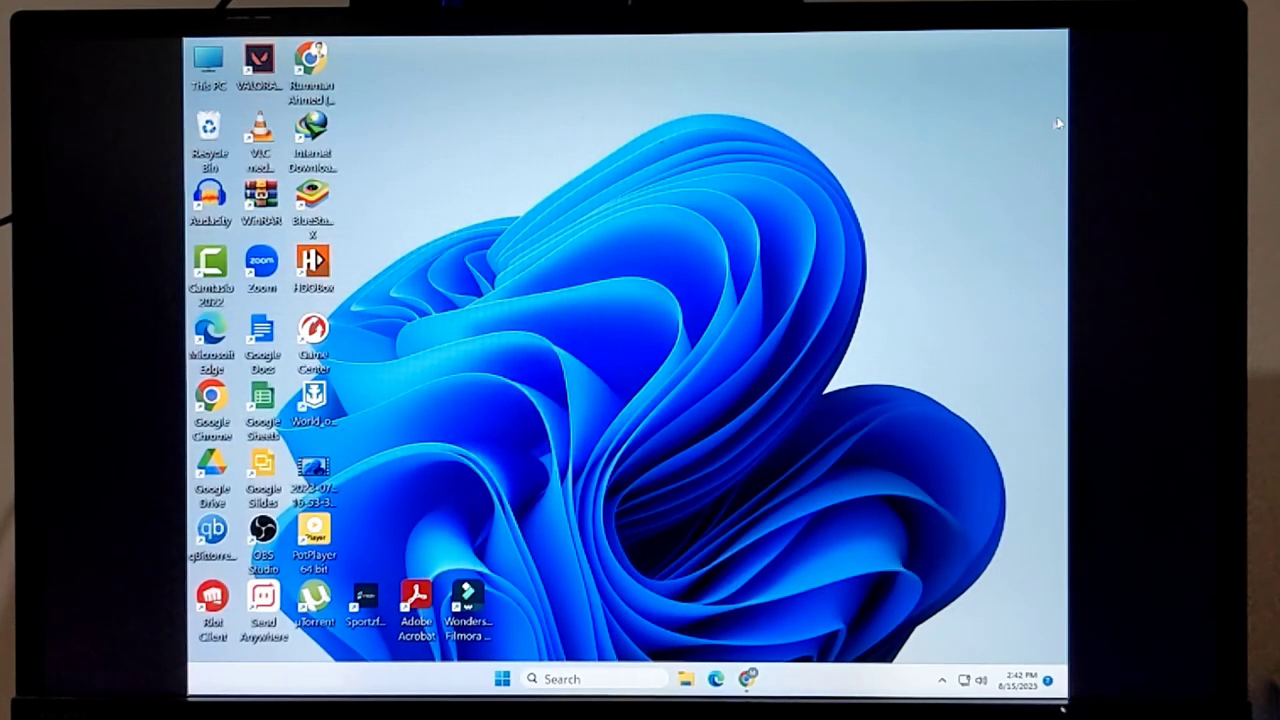
pyautogui.moveTo(620, 215)
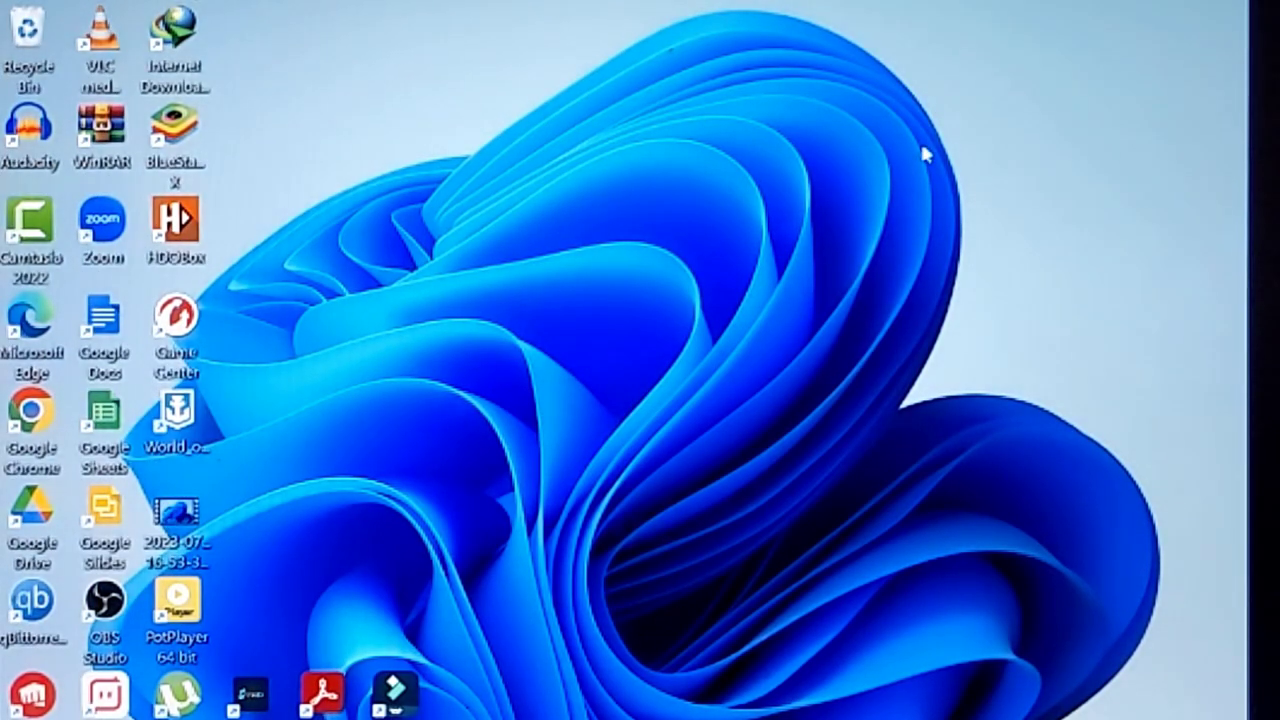
# Open Display settings from the desktop menu and expand the resolution list showing 1280 × 960.
pyautogui.rightClick(925, 155)
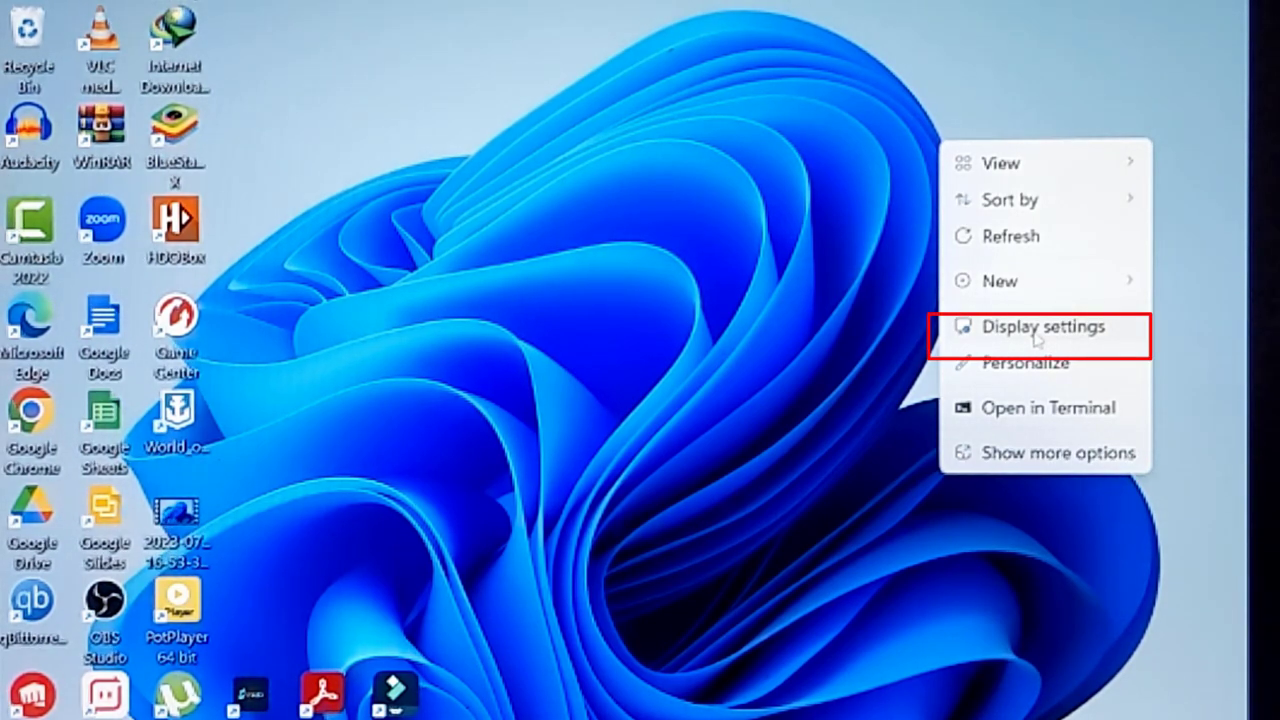
pyautogui.click(1043, 326)
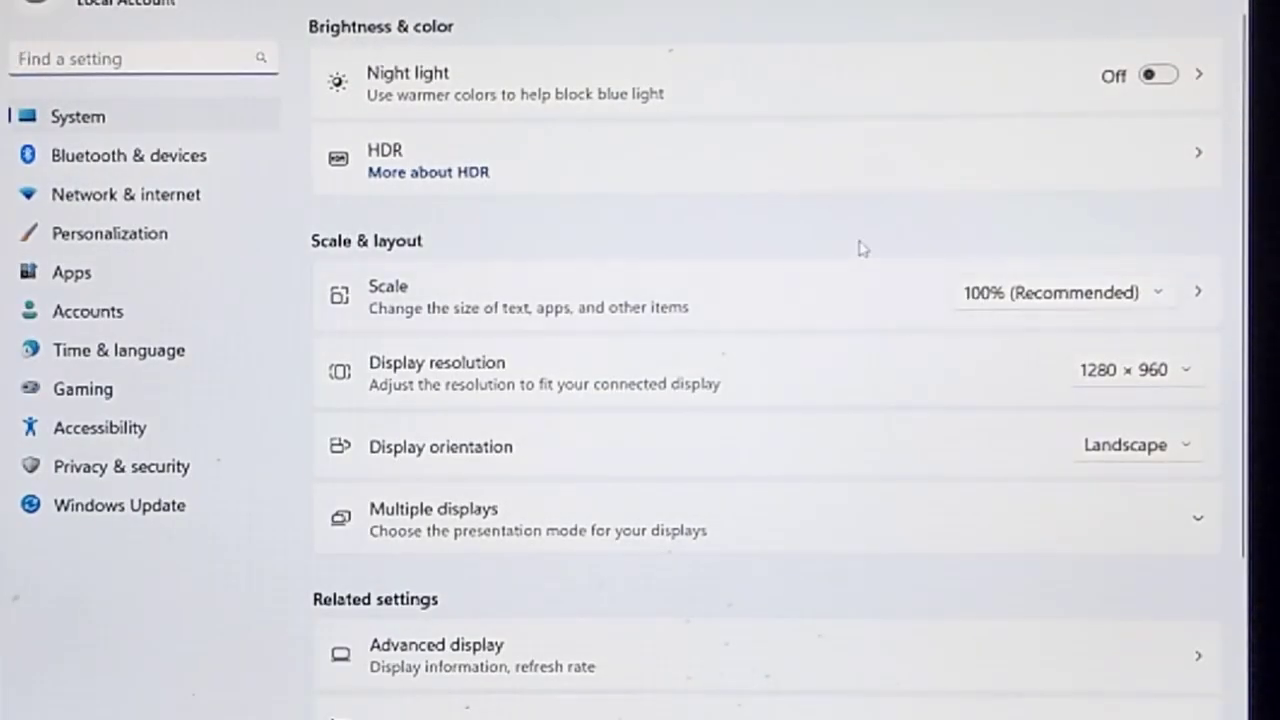
pyautogui.moveTo(870, 222)
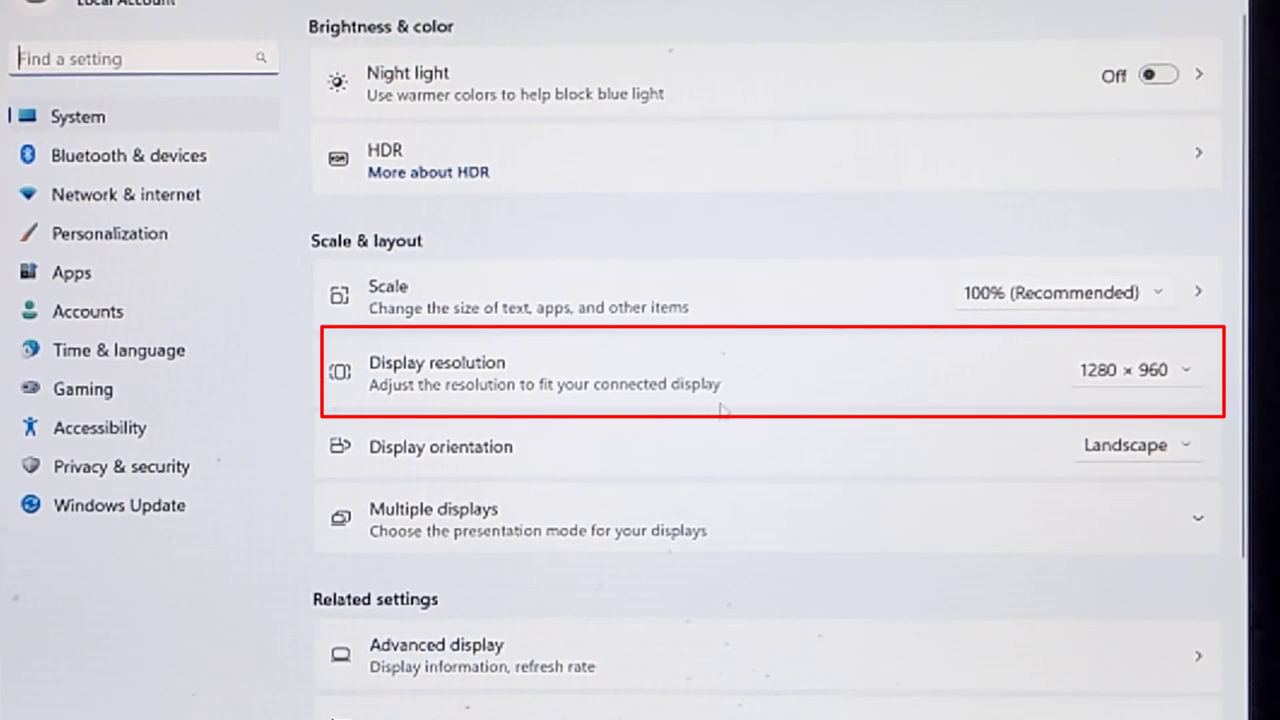
pyautogui.click(1135, 369)
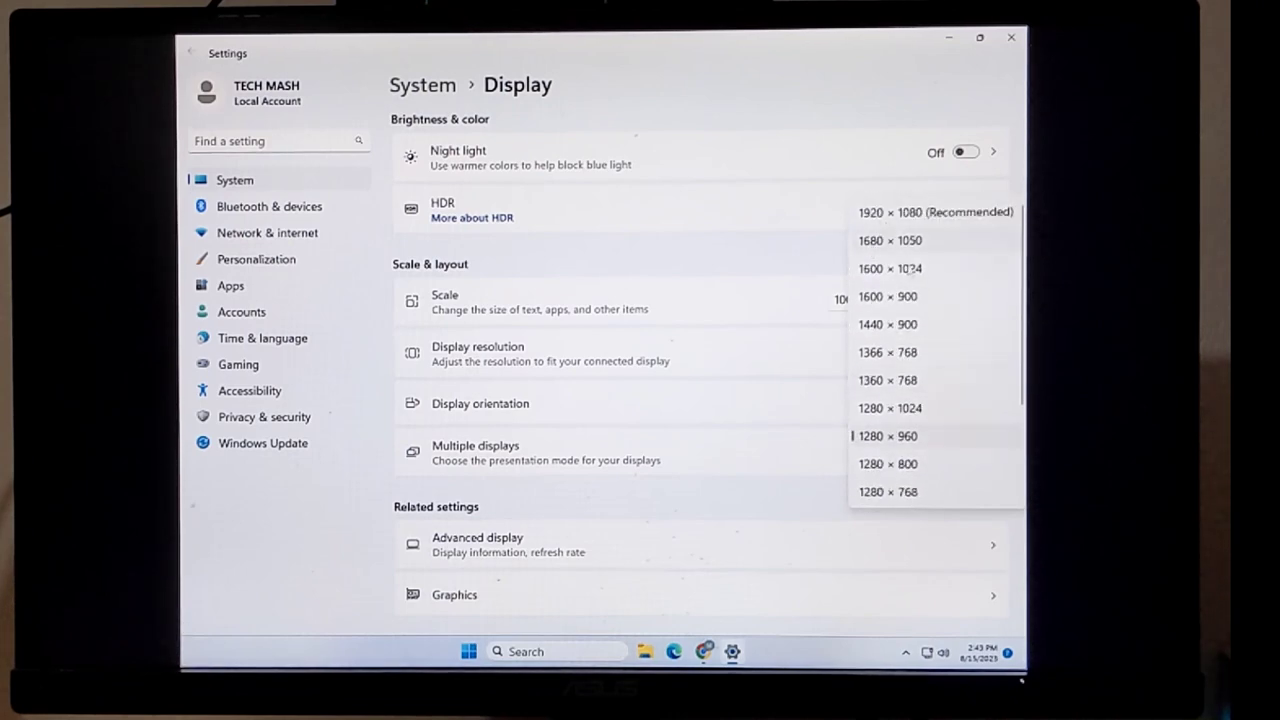
# Switch the display resolution to 1920 × 1080 (Recommended) and keep the change.
pyautogui.scroll(-3)
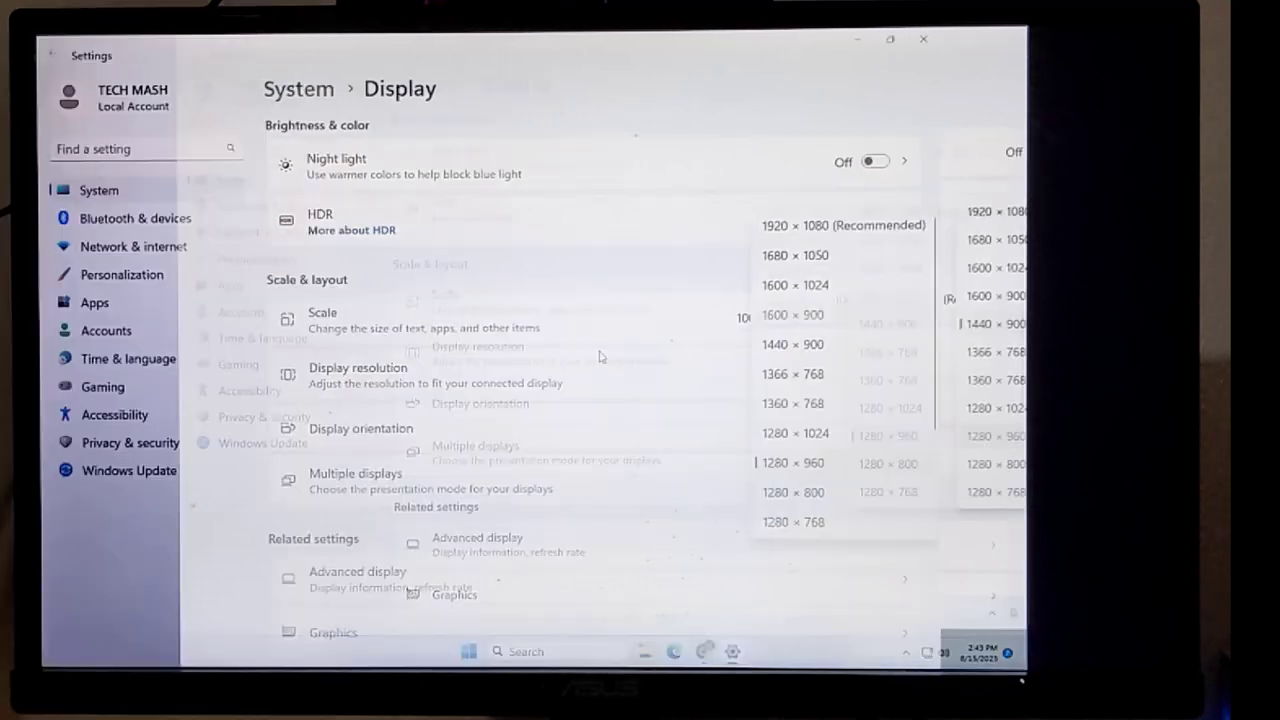
pyautogui.click(793, 315)
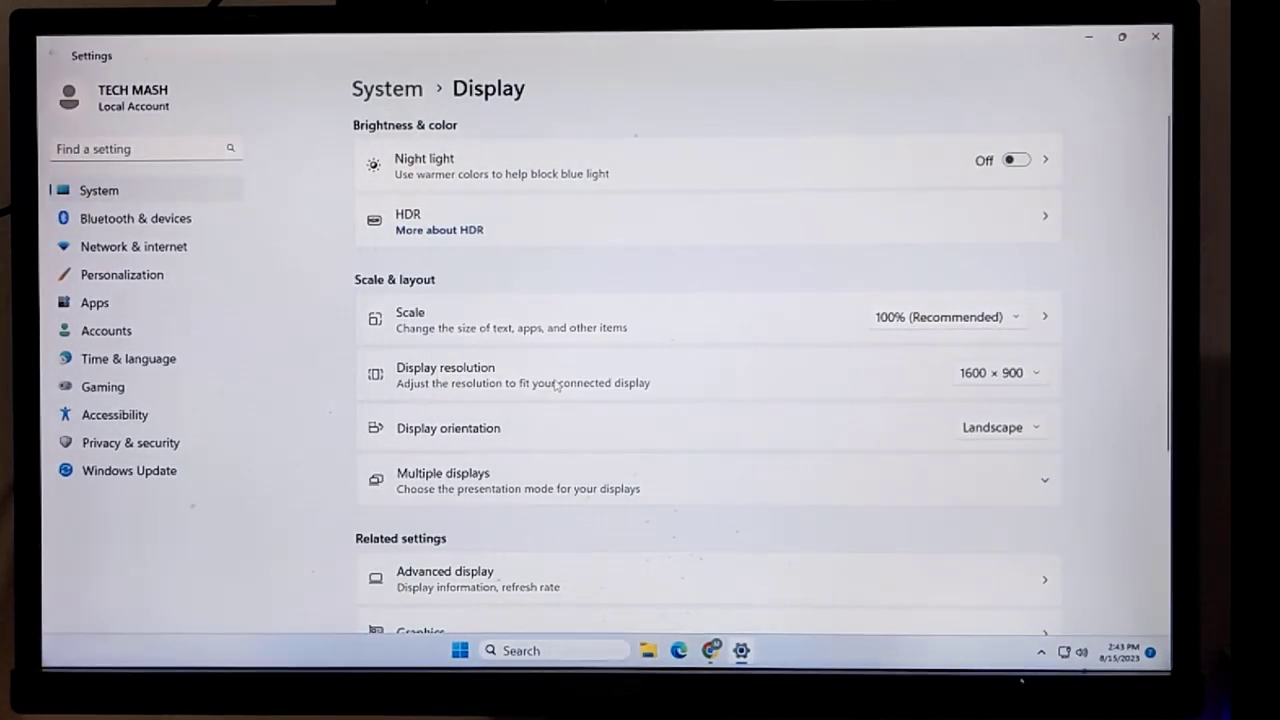
pyautogui.click(998, 372)
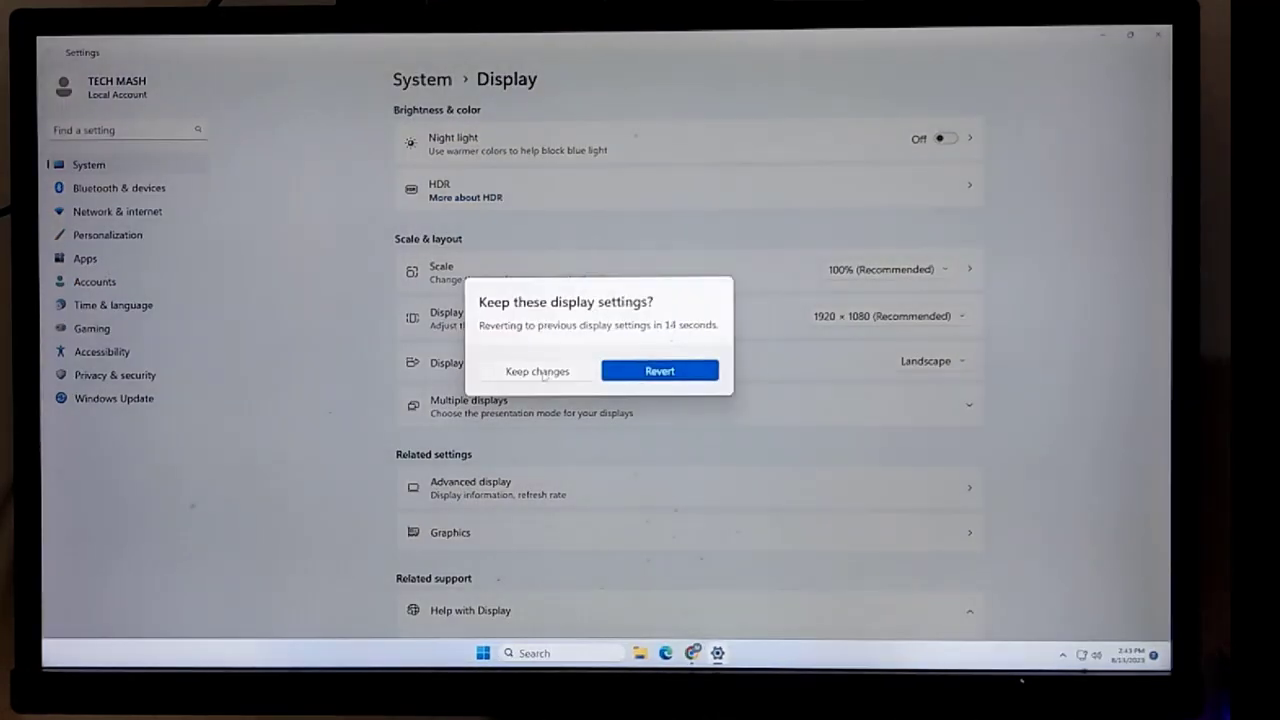
pyautogui.click(537, 371)
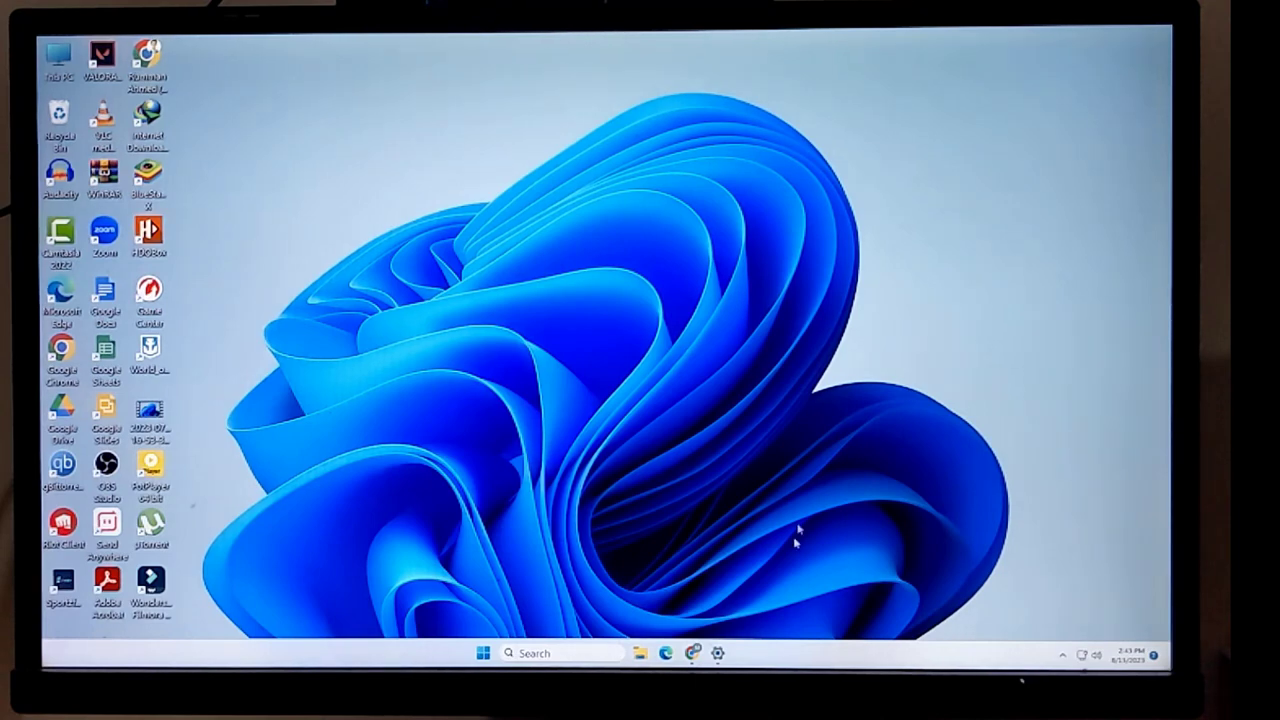
# Reopen Display settings, select 1680 × 1050 as the resolution, and keep it.
pyautogui.click(717, 653)
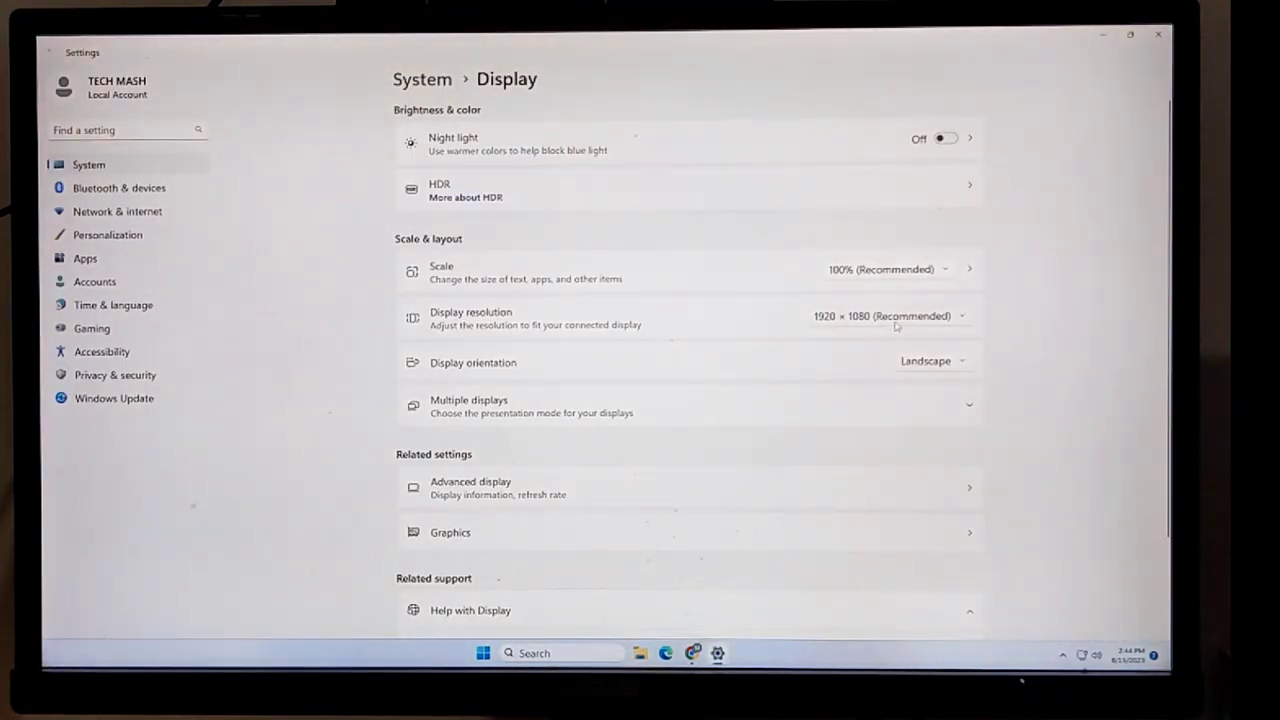
pyautogui.click(885, 316)
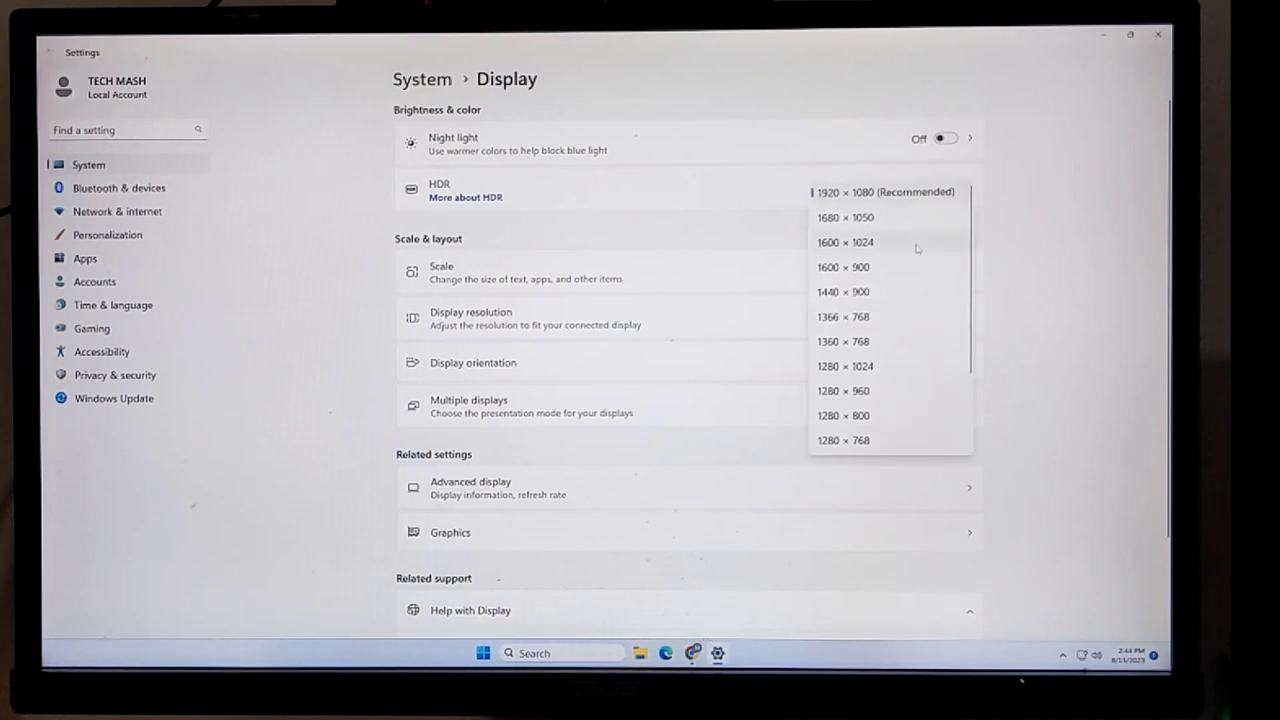
pyautogui.click(845, 217)
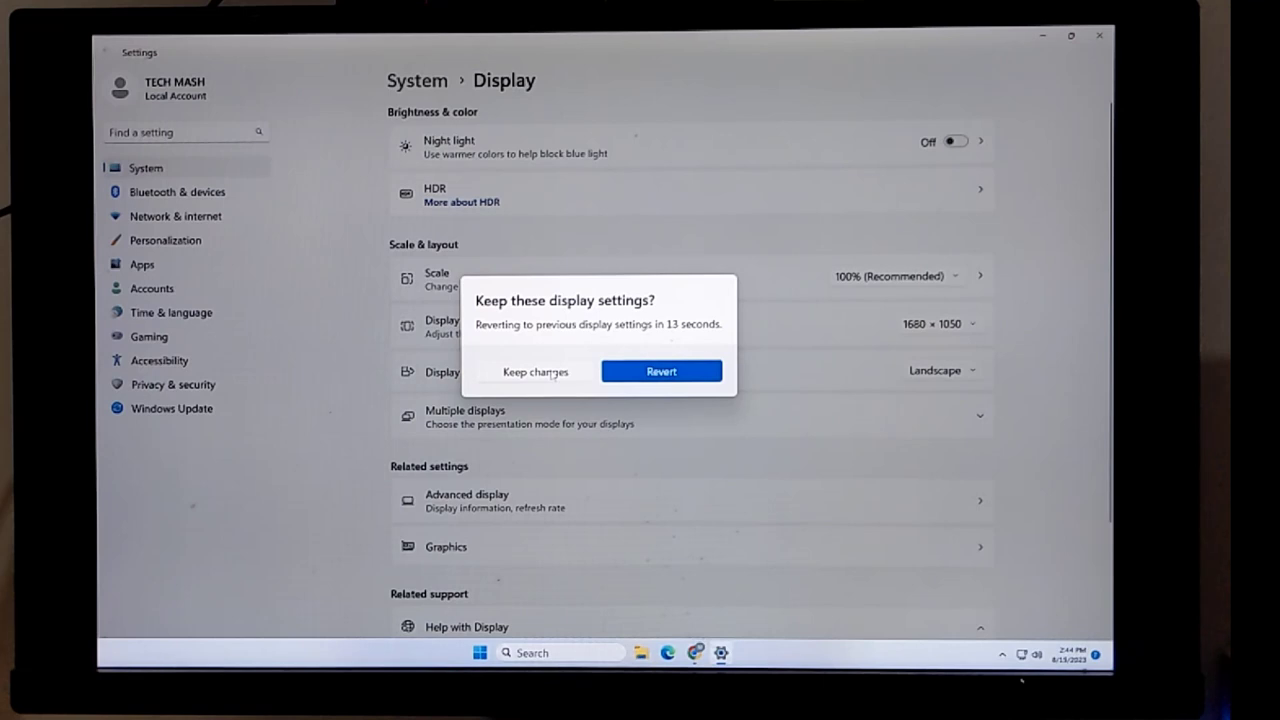
pyautogui.click(535, 371)
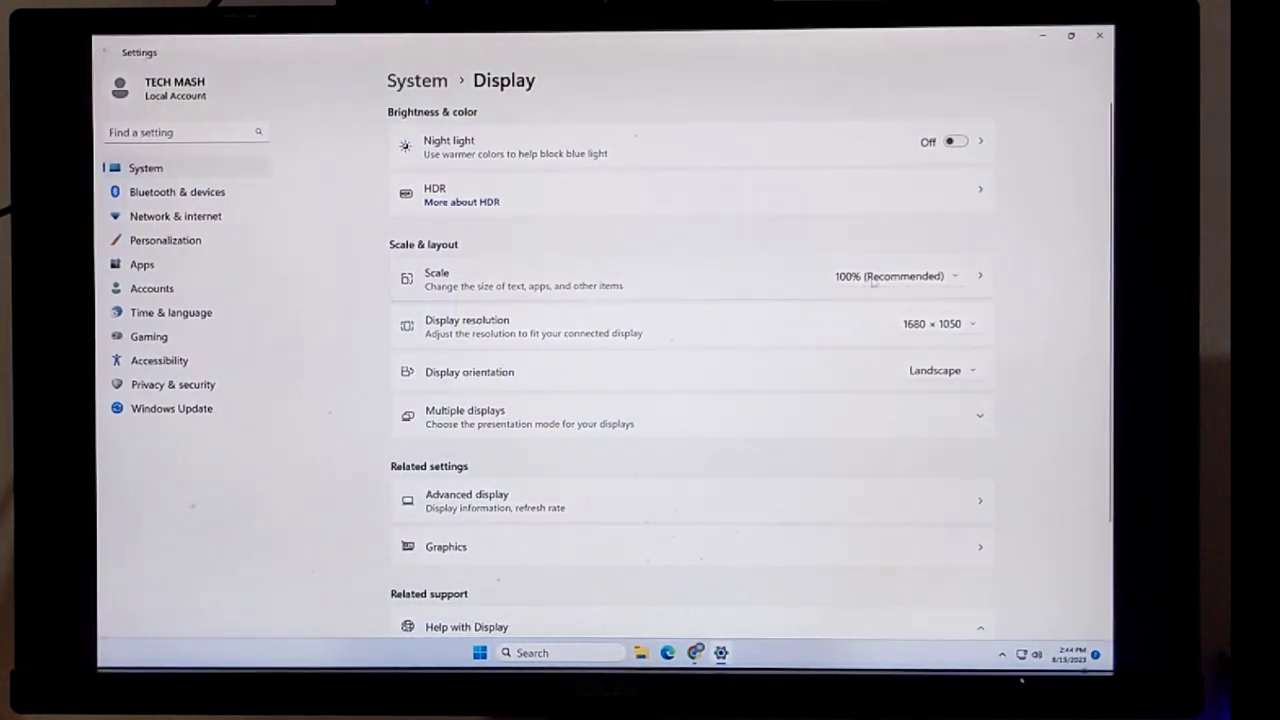
# Set the resolution back to 1280 × 960, keep it, and close Settings.
pyautogui.click(935, 323)
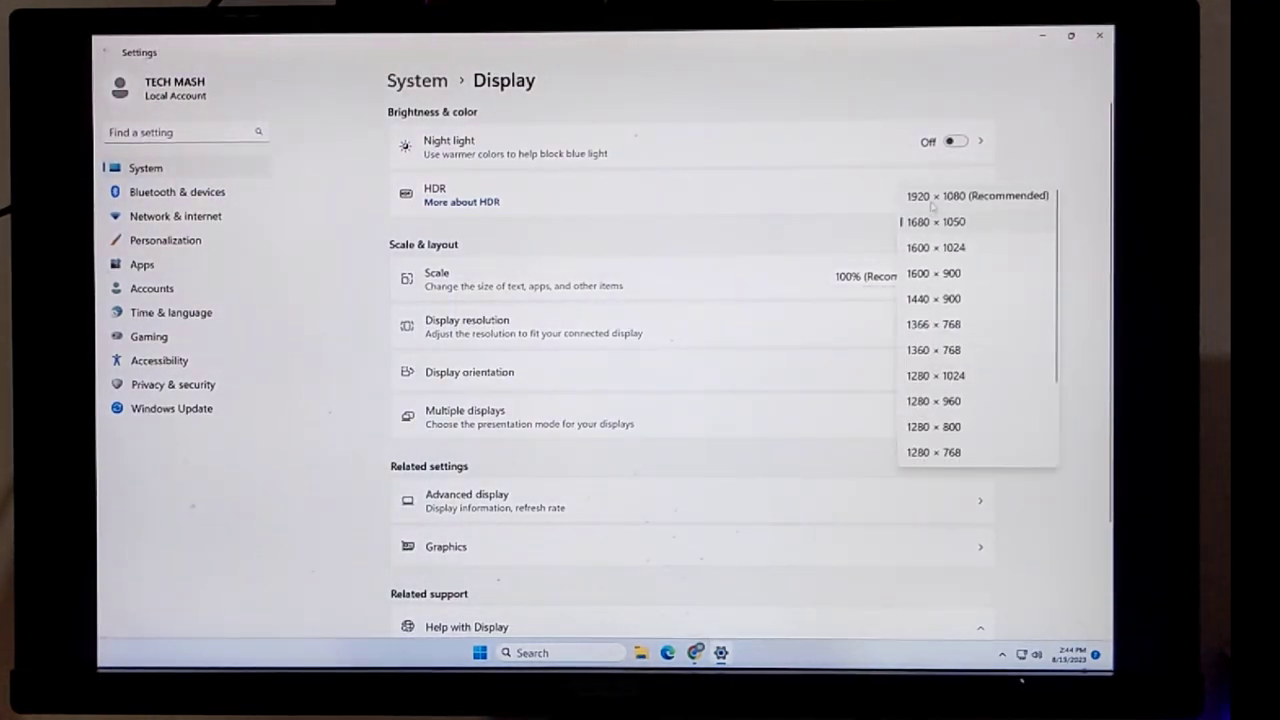
pyautogui.click(933, 401)
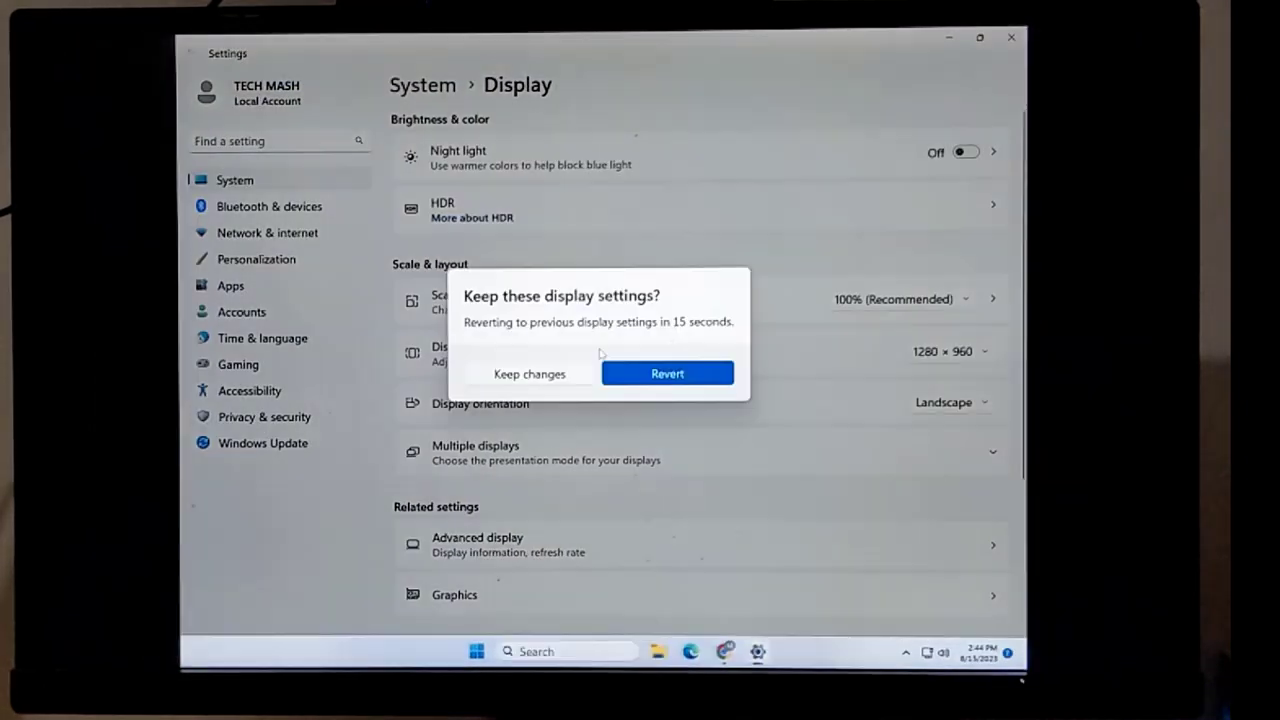
pyautogui.click(529, 373)
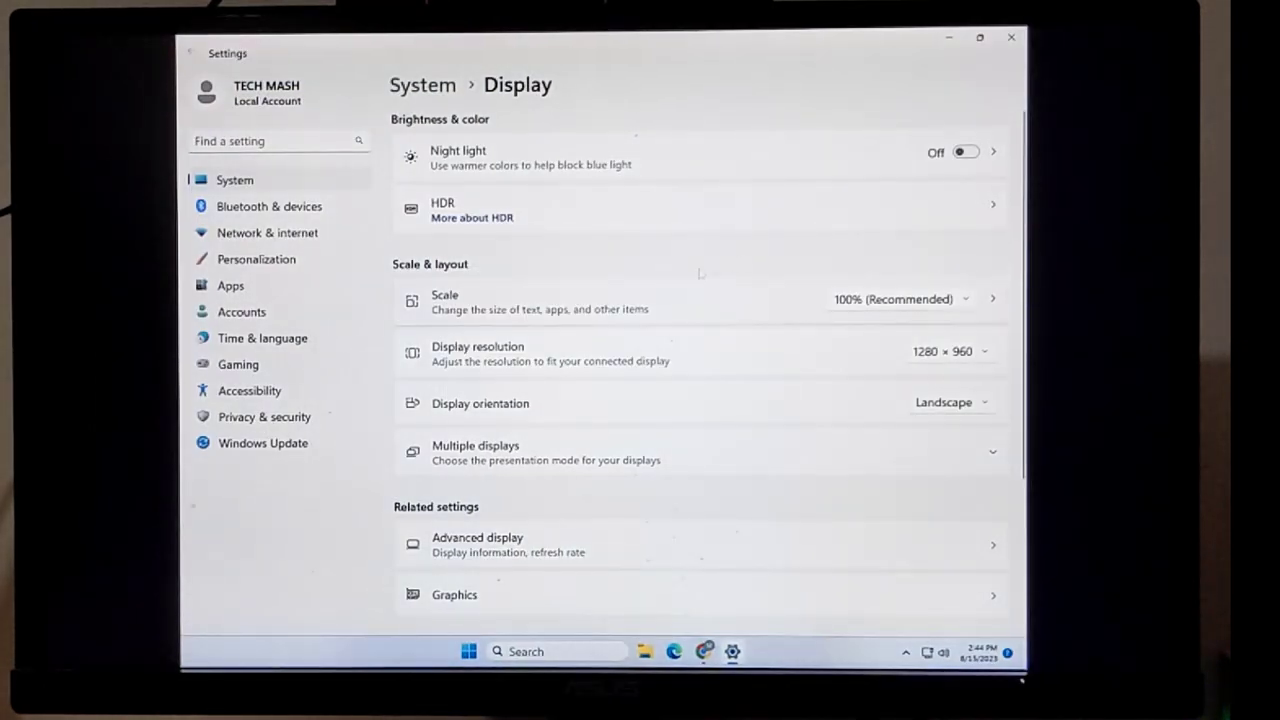
pyautogui.click(950, 351)
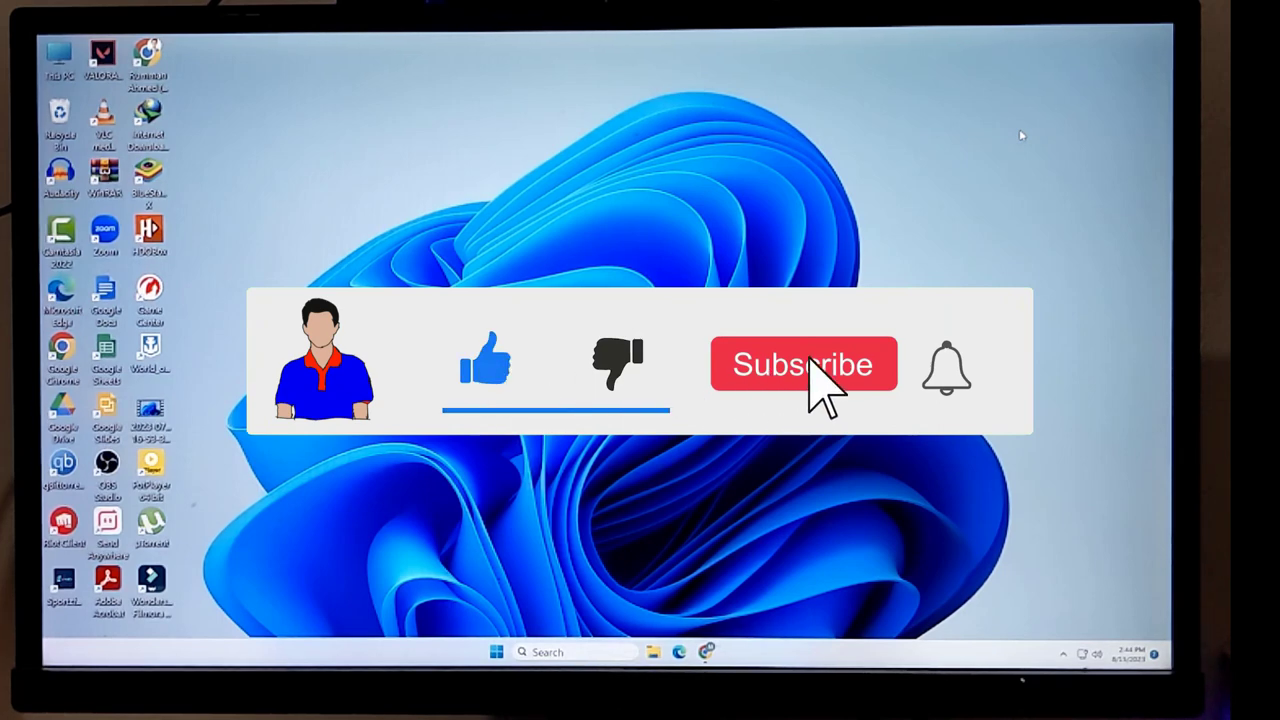
pyautogui.click(802, 364)
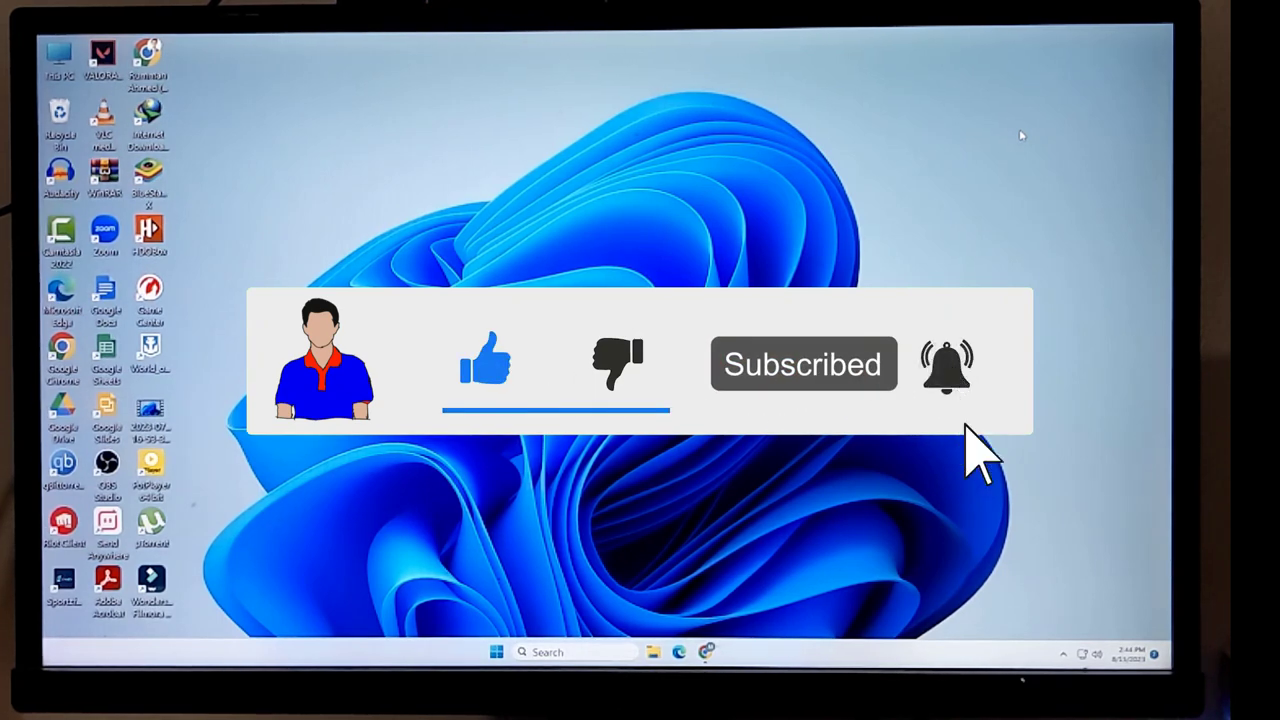